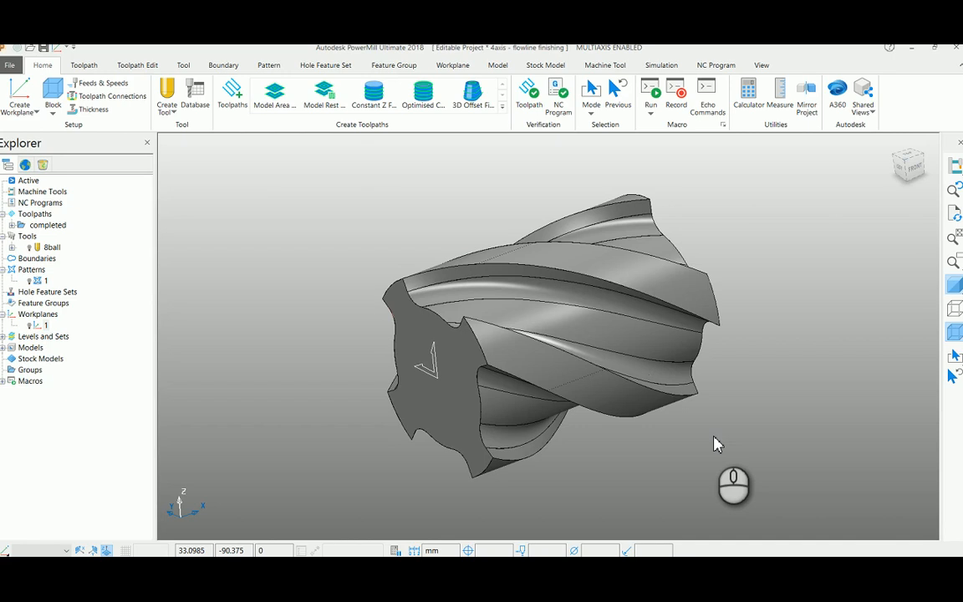
pyautogui.moveTo(405, 247)
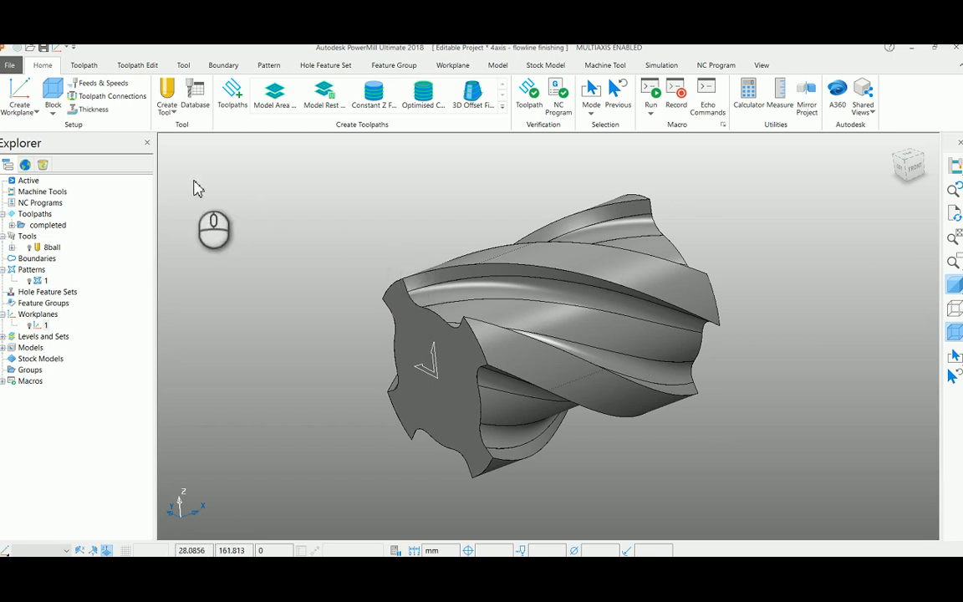
# - Create workplane 2 on the fluted part's end face with a 90° twist
pyautogui.rightClick(38, 314)
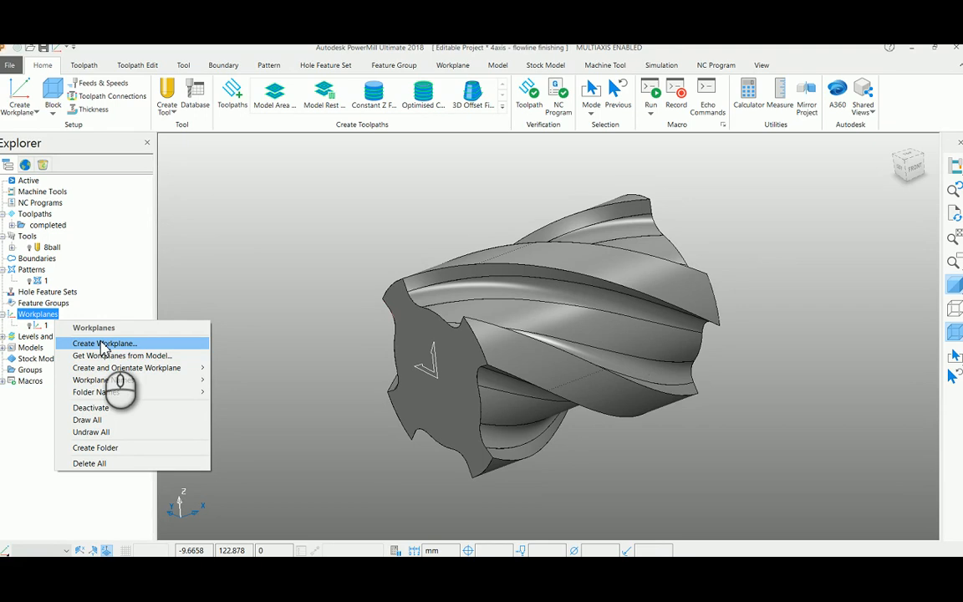
pyautogui.click(103, 342)
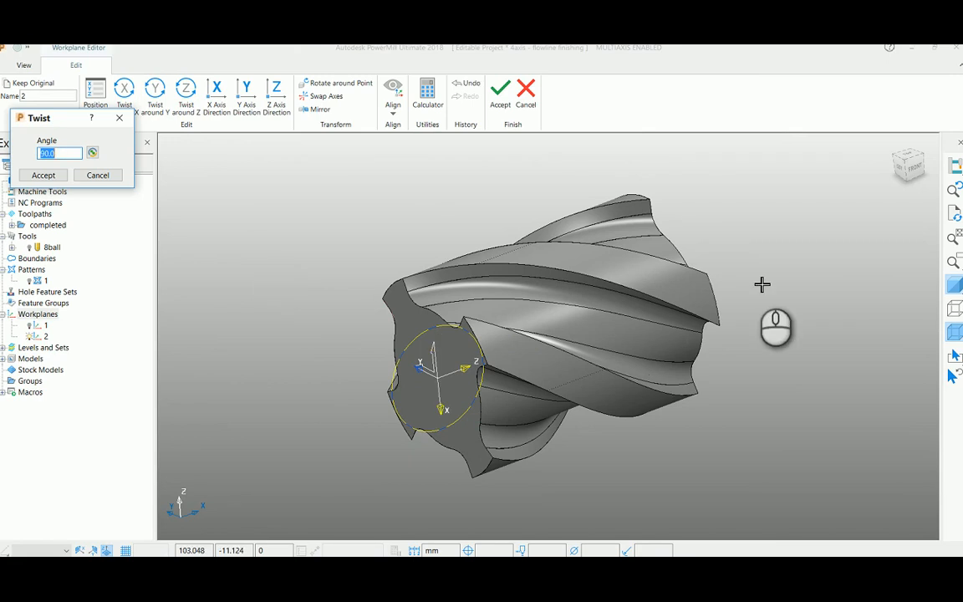
pyautogui.write('9')
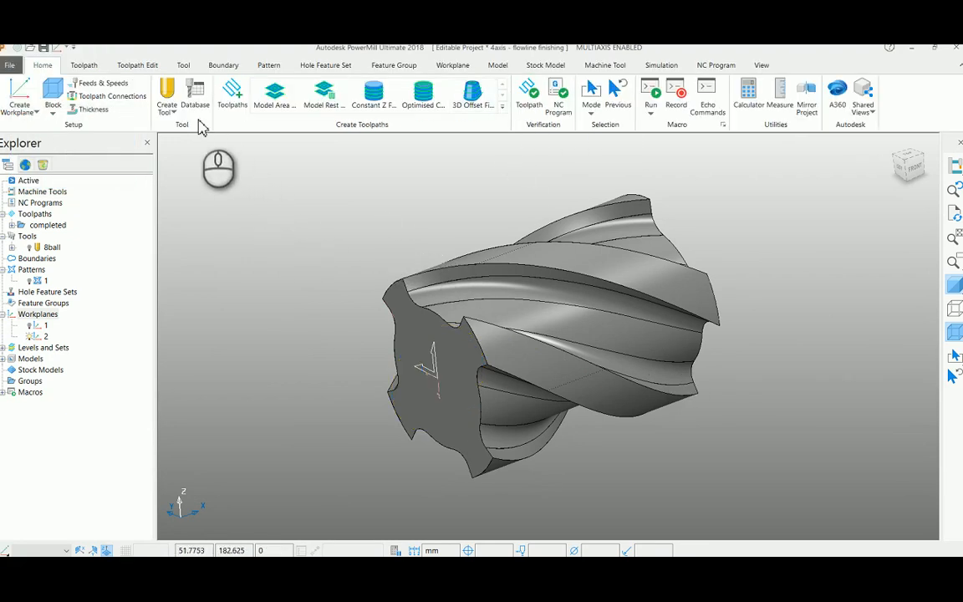
# - Start a Flowline Finishing toolpath using embedded pattern 1 as its curves
pyautogui.click(84, 64)
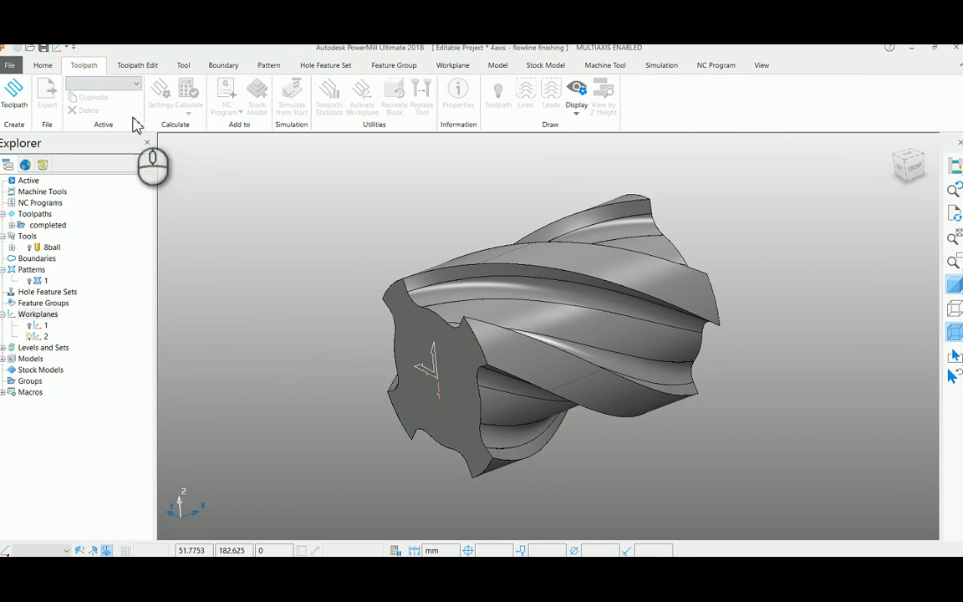
pyautogui.click(232, 94)
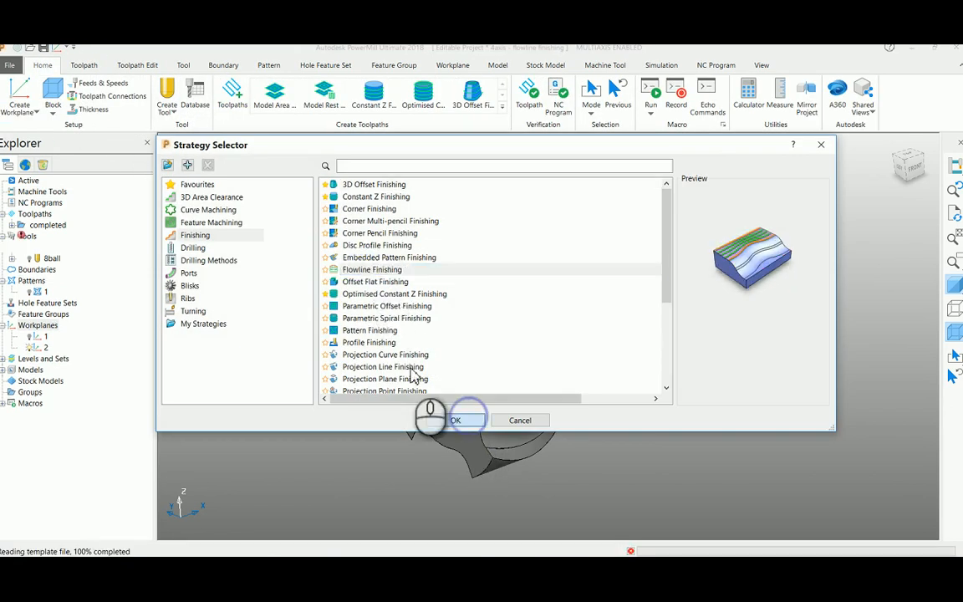
pyautogui.click(456, 420)
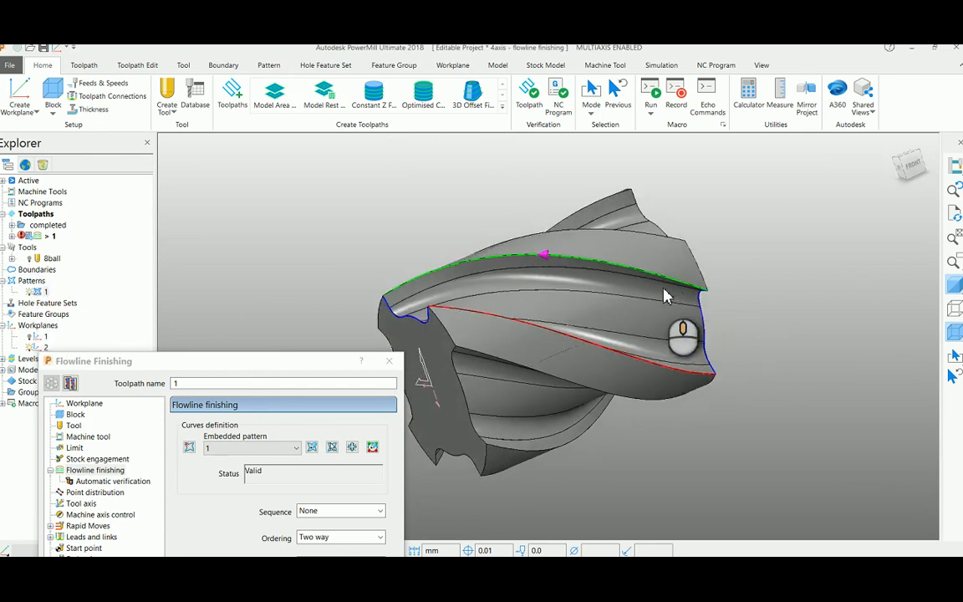
# - Move the Flowline Finishing dialog up to show all its options
pyautogui.moveTo(669, 297); pyautogui.dragTo(556, 290)
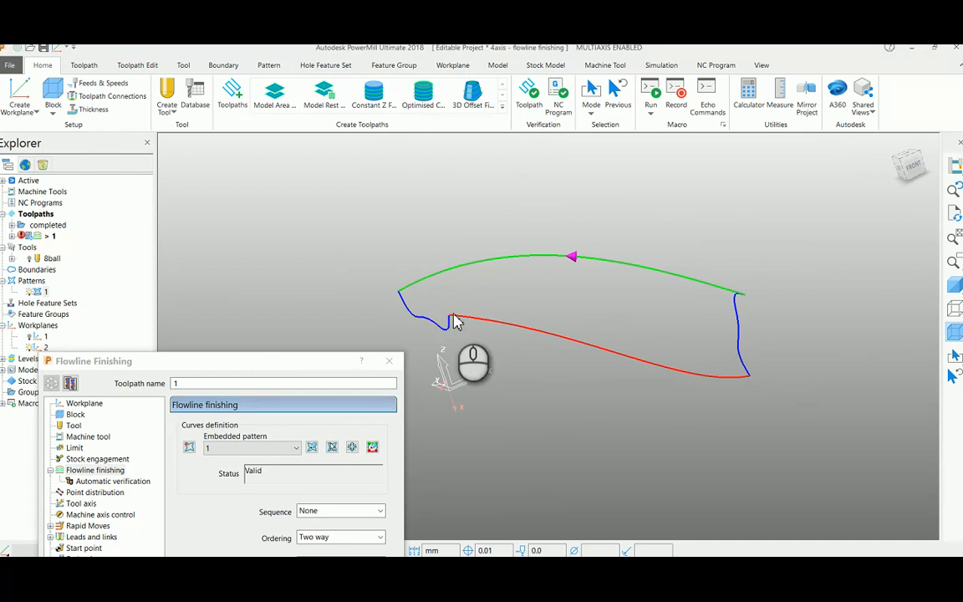
pyautogui.moveTo(405, 305)
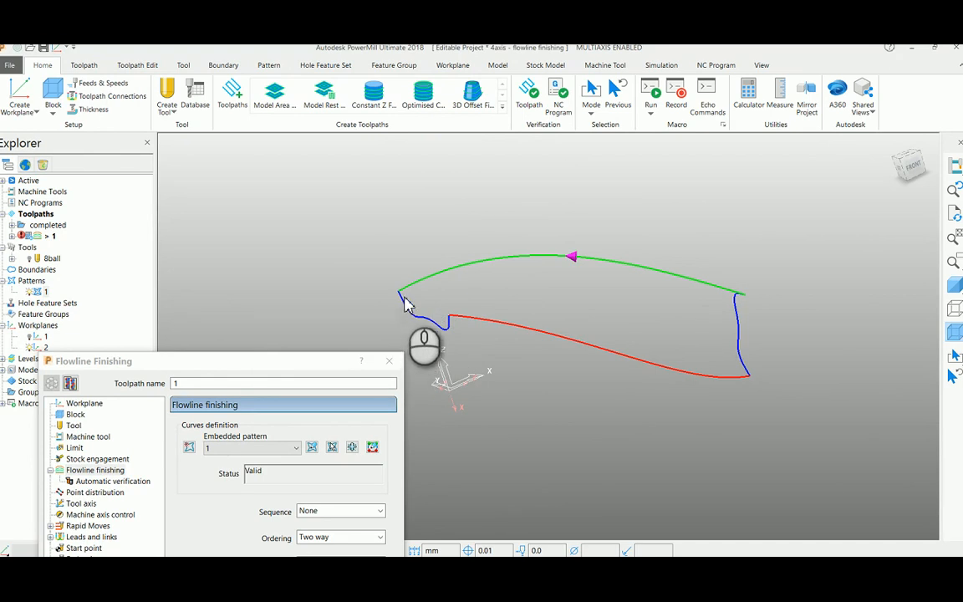
pyautogui.moveTo(404, 301)
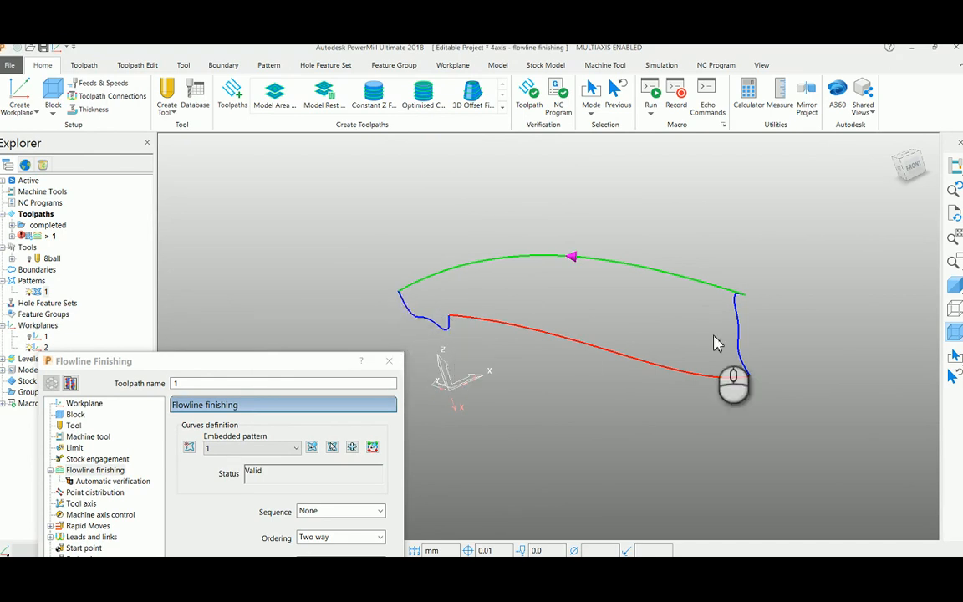
pyautogui.moveTo(410, 293)
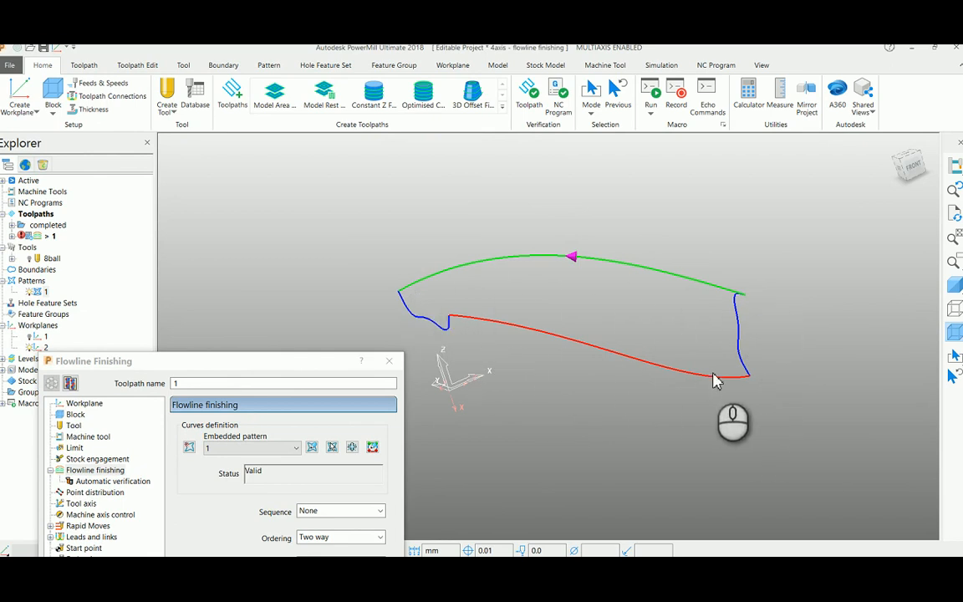
pyautogui.moveTo(602, 272)
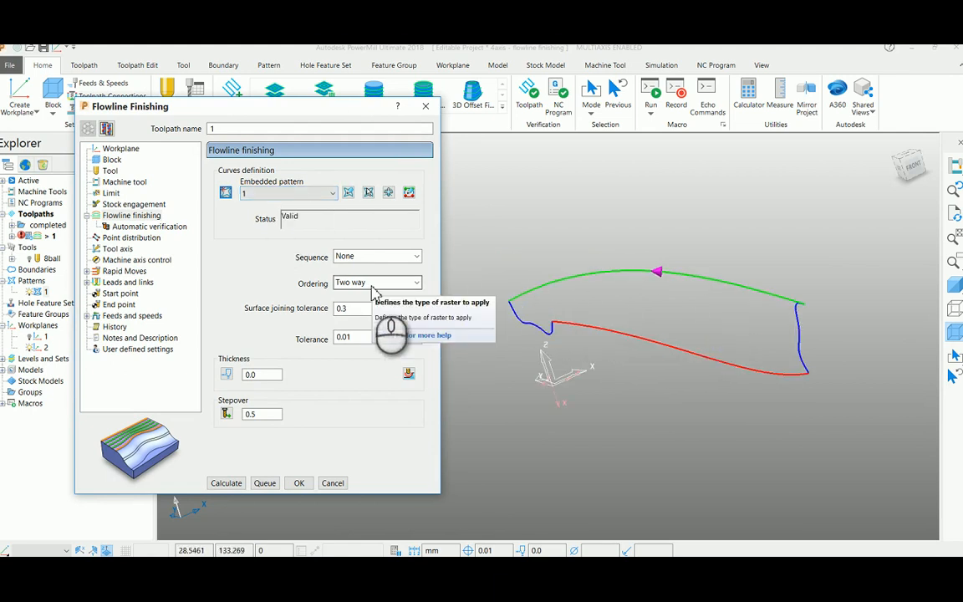
pyautogui.moveTo(316, 284)
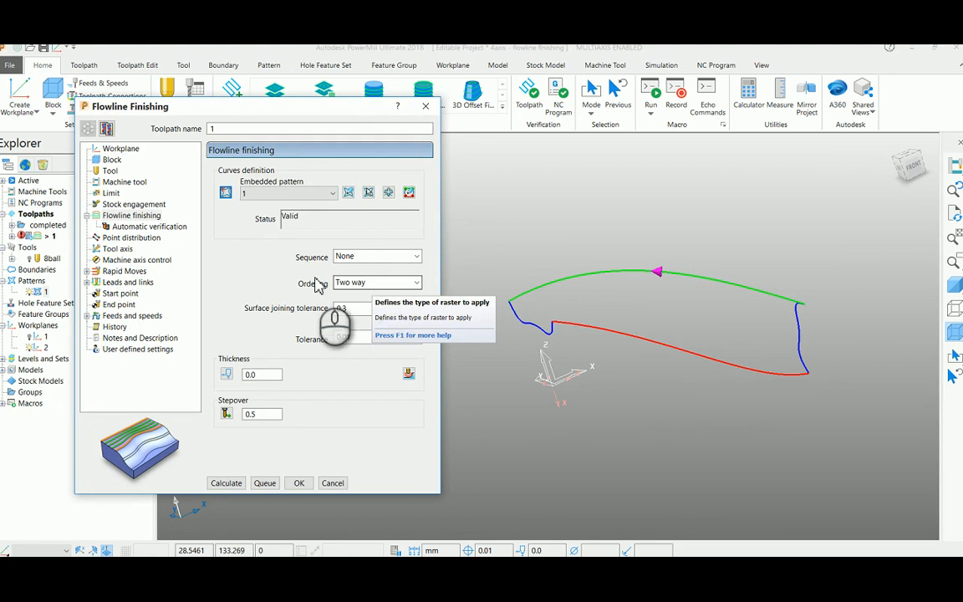
# - Set the tool axis Towards line through 0,0,0 along direction 1,0,0
pyautogui.click(118, 248)
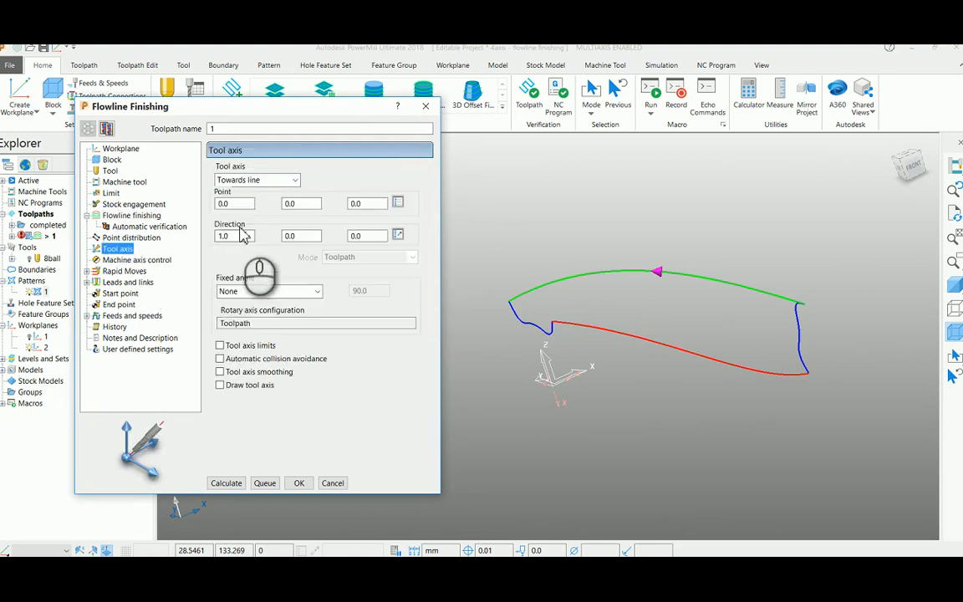
pyautogui.click(257, 179)
pyautogui.write('0')
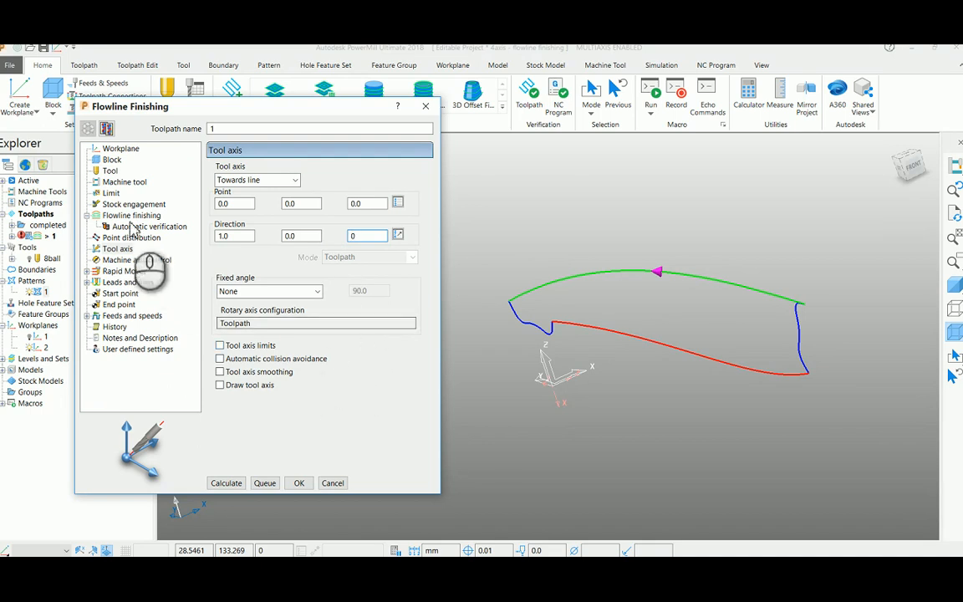
pyautogui.click(131, 215)
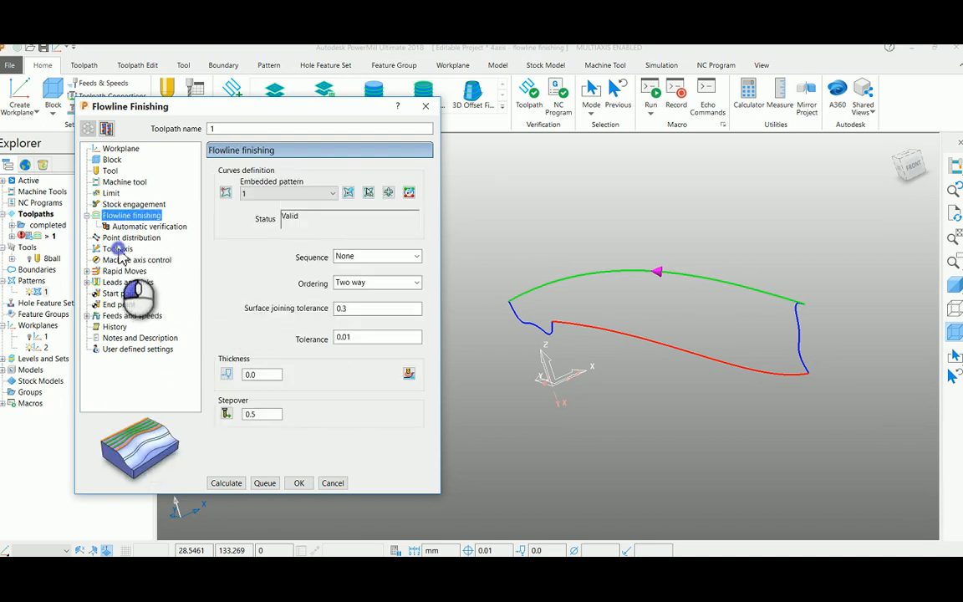
pyautogui.click(117, 249)
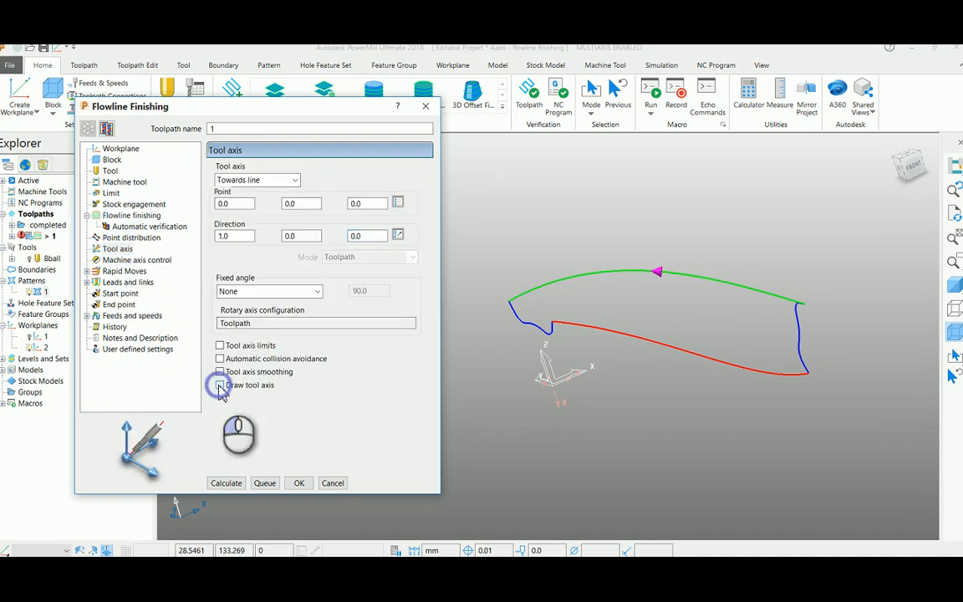
pyautogui.click(220, 384)
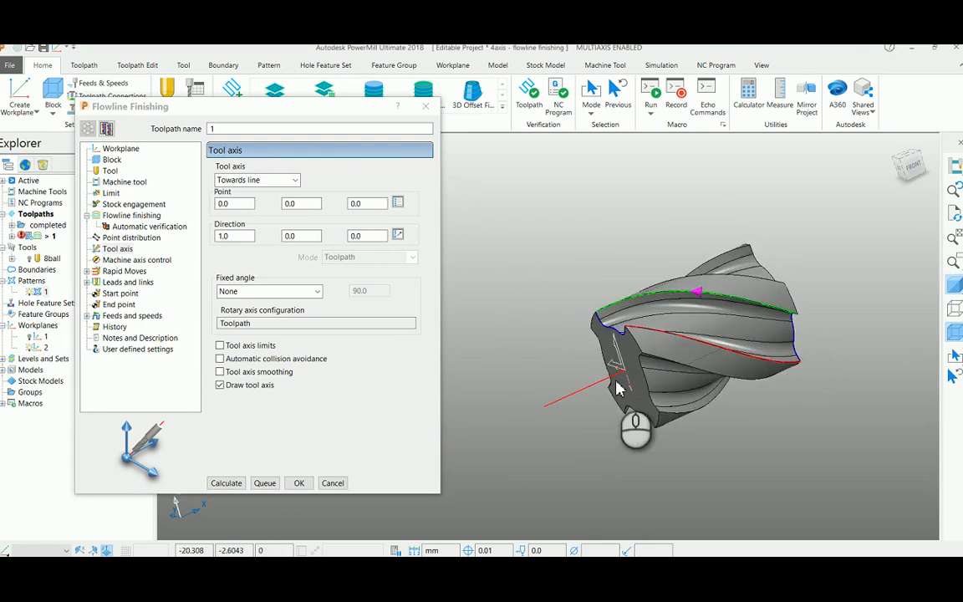
pyautogui.moveTo(598, 393)
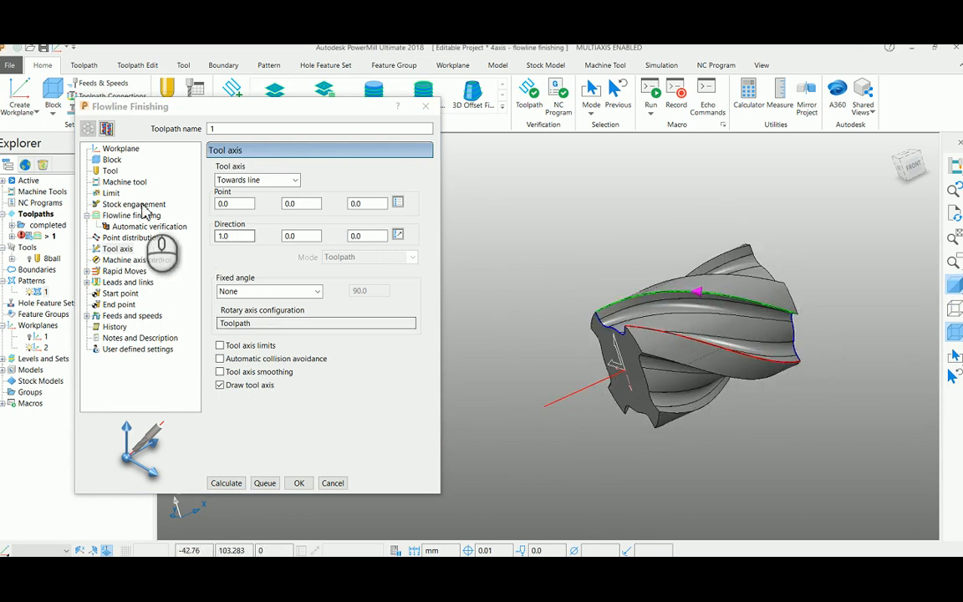
pyautogui.click(131, 214)
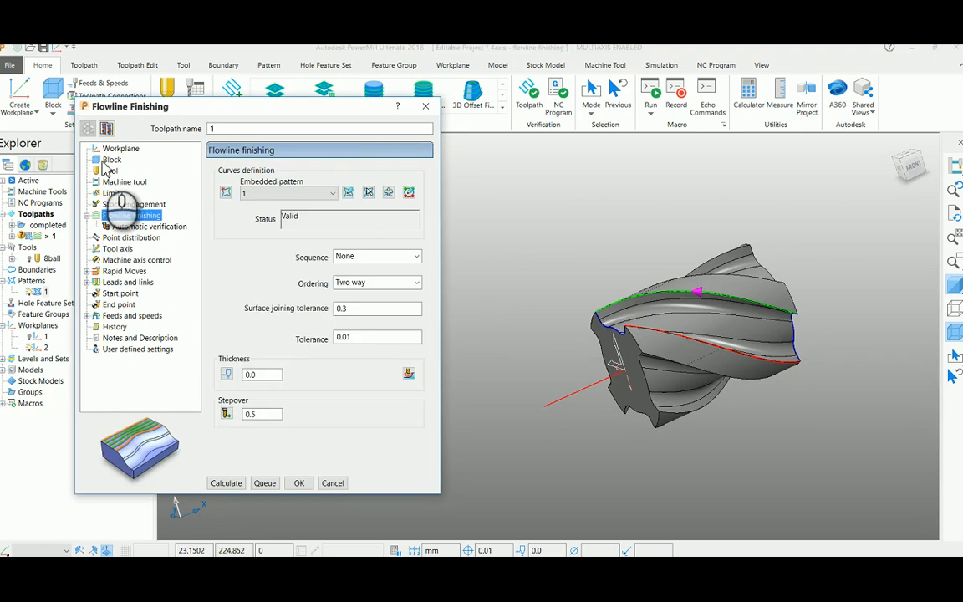
# - Calculate a cylindrical block on workplane 2: diameter 60, length 77.19
pyautogui.click(111, 159)
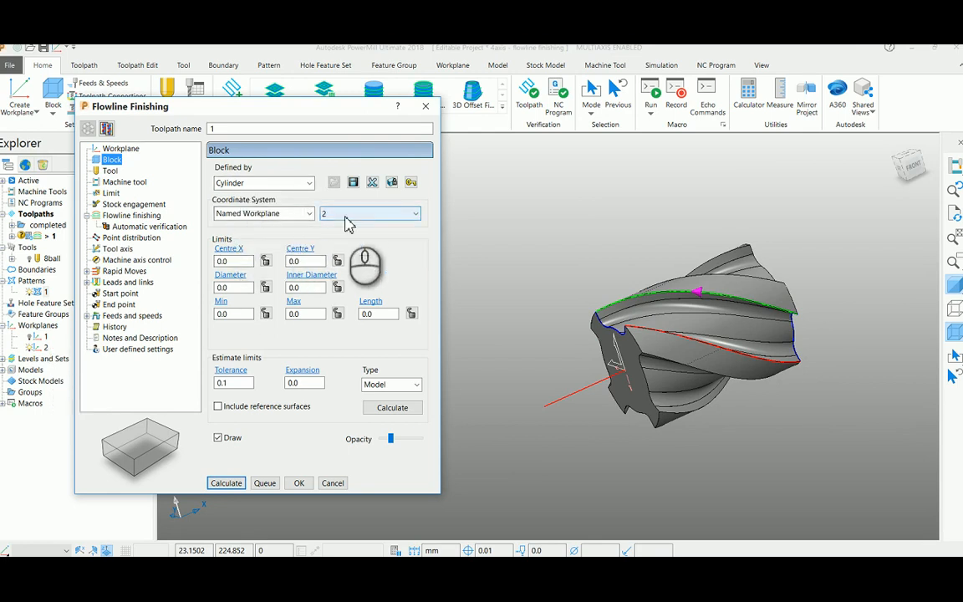
pyautogui.click(112, 159)
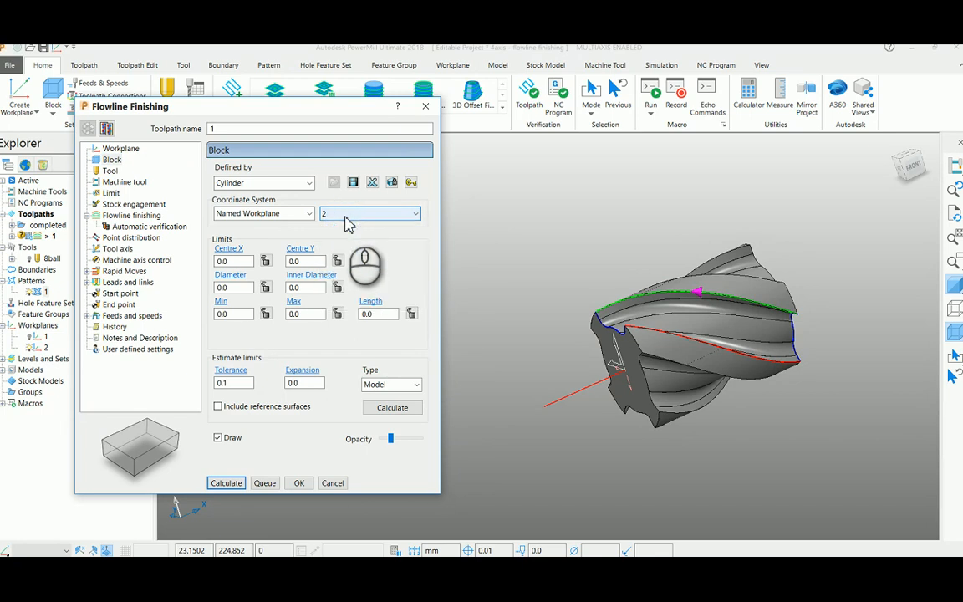
pyautogui.moveTo(393, 407)
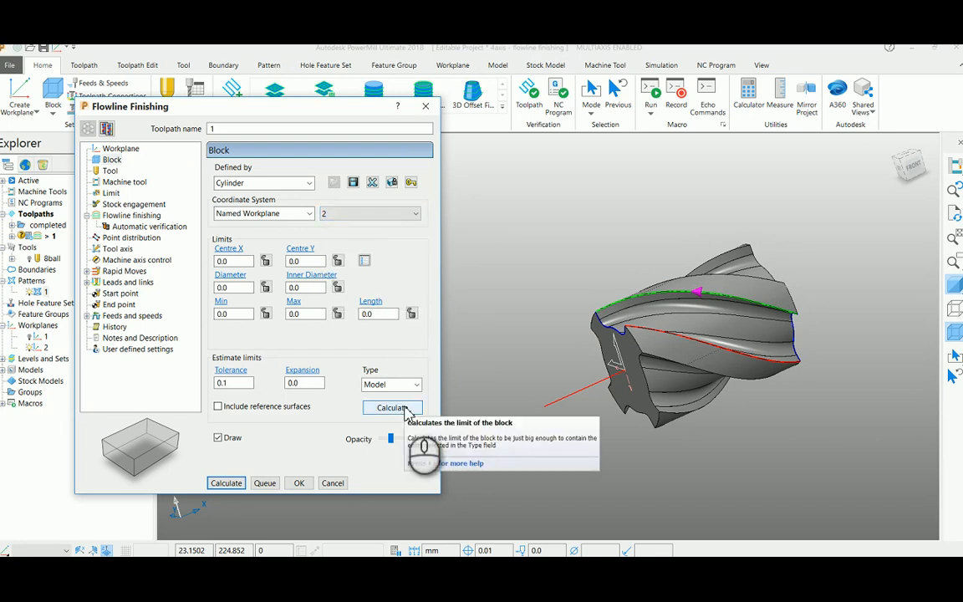
pyautogui.click(392, 408)
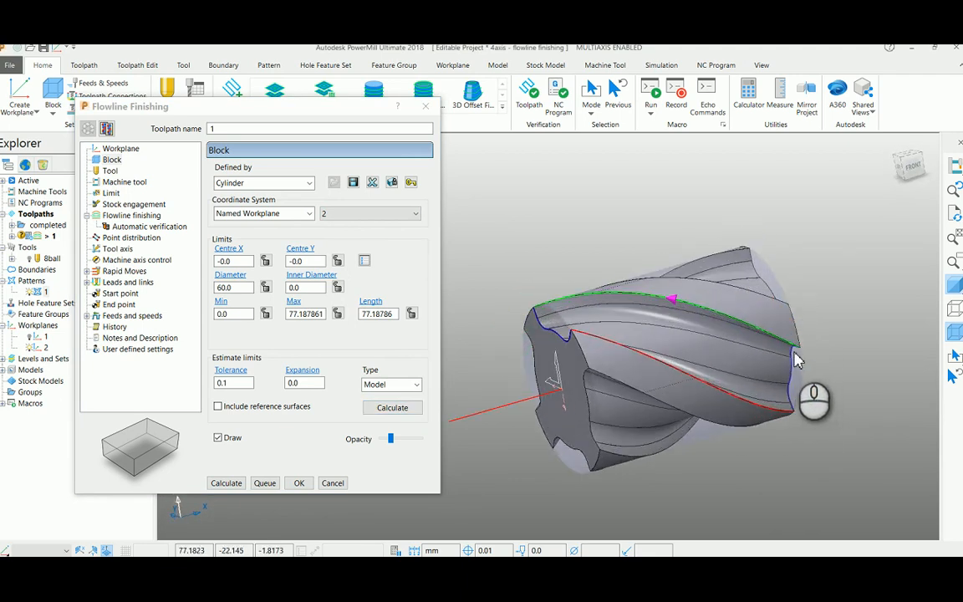
pyautogui.moveTo(786, 334)
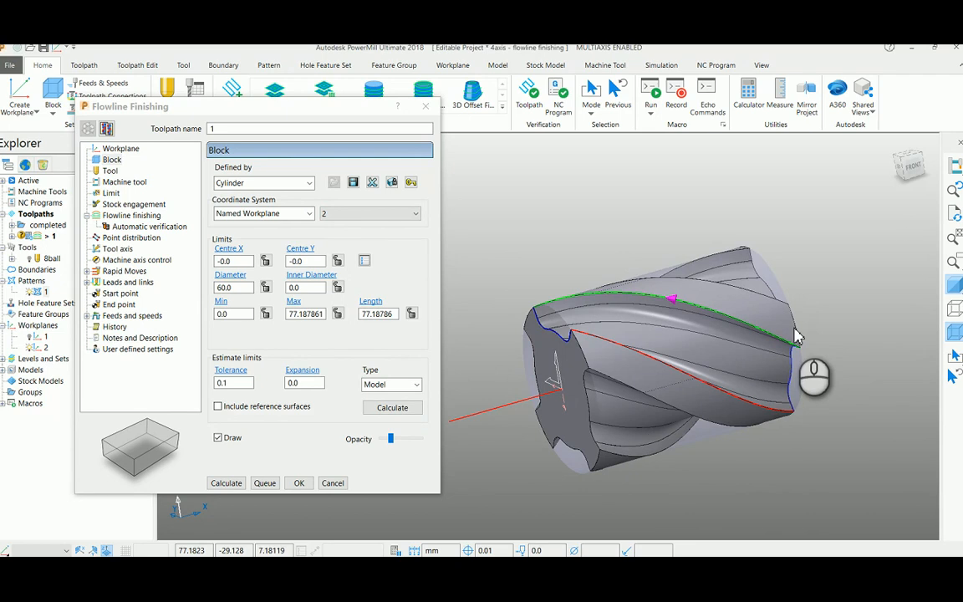
pyautogui.click(110, 171)
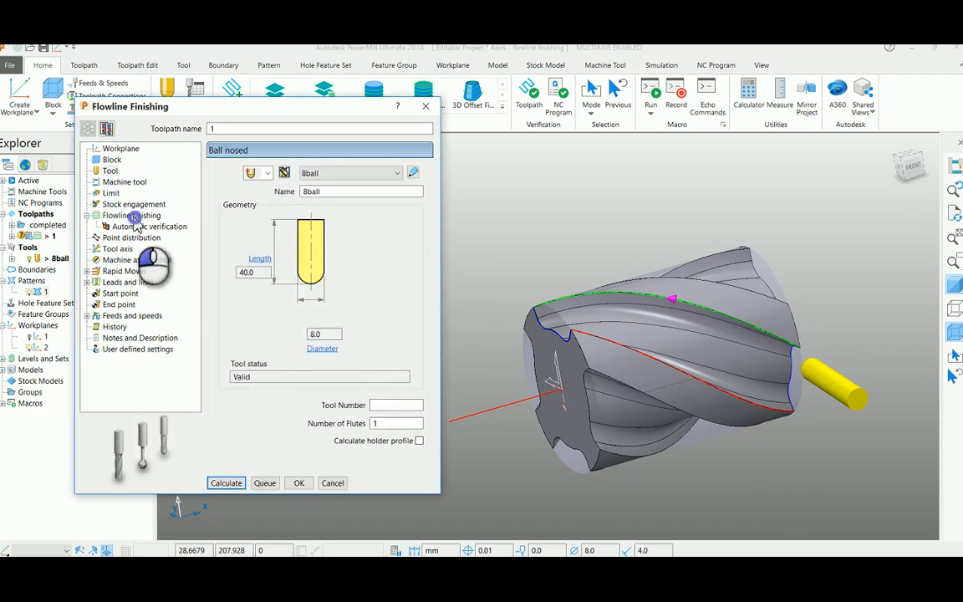
# - Calculate flowline toolpath 1 along the helical flute and close its settings
pyautogui.click(131, 215)
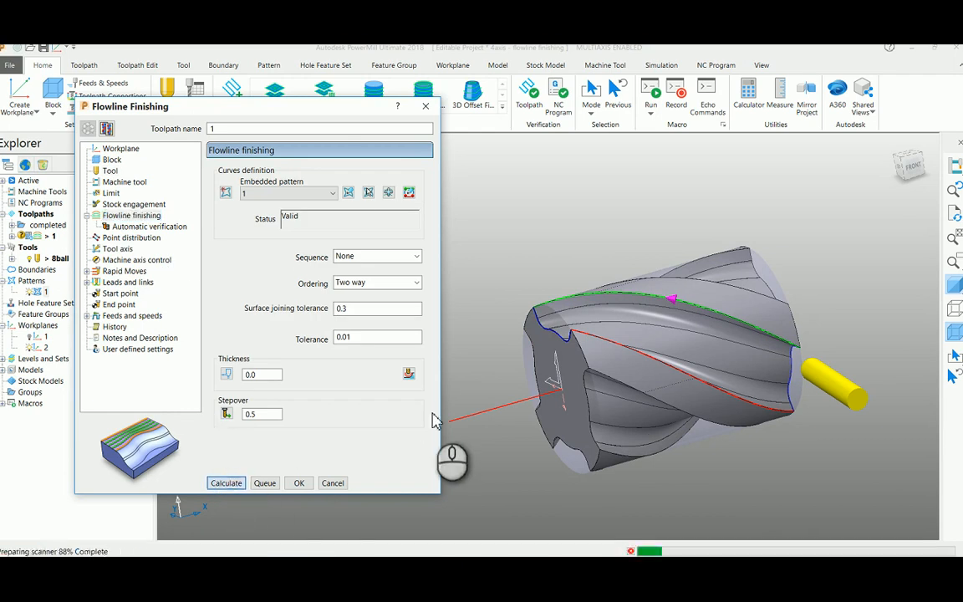
pyautogui.click(226, 483)
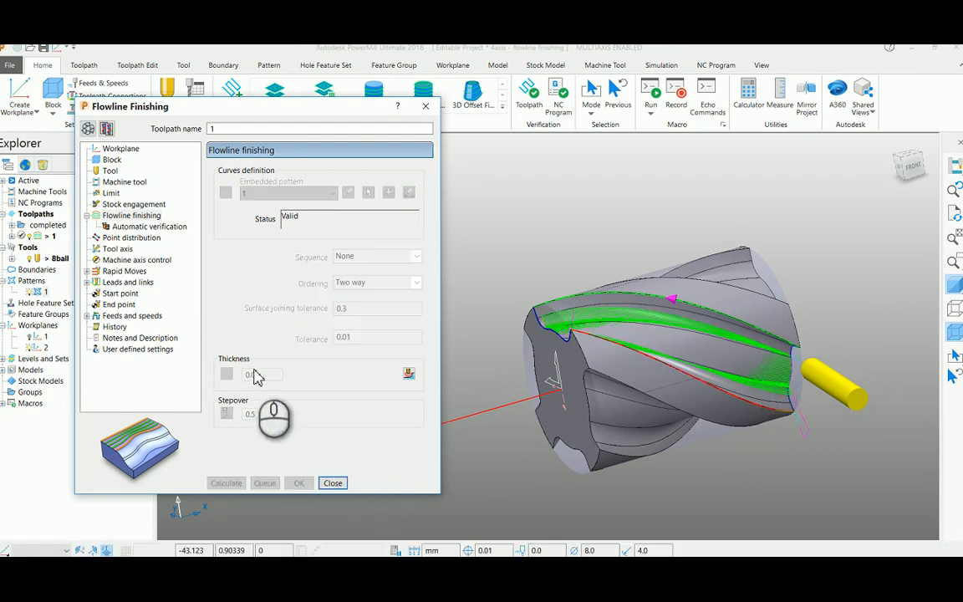
pyautogui.click(333, 482)
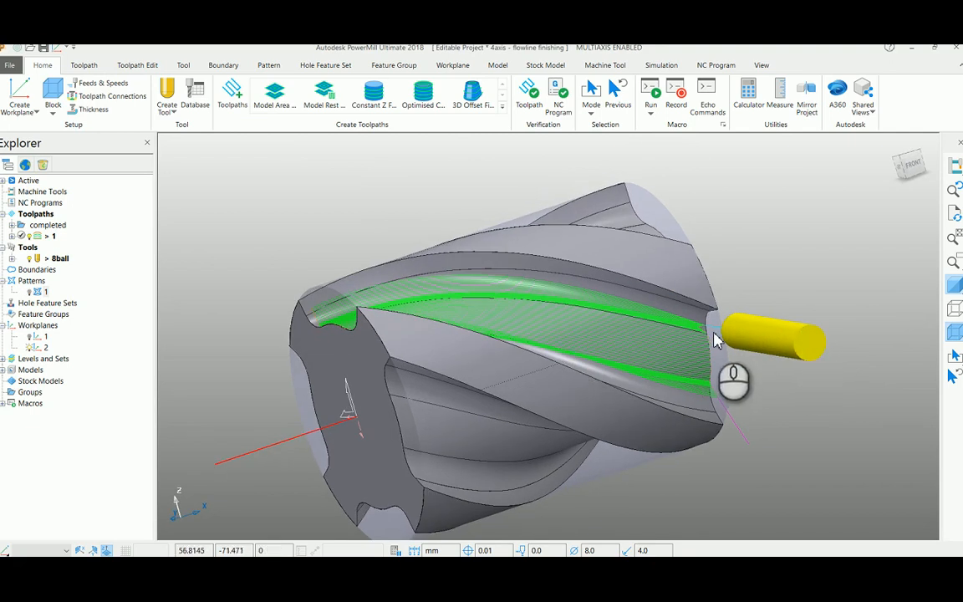
pyautogui.moveTo(750, 455)
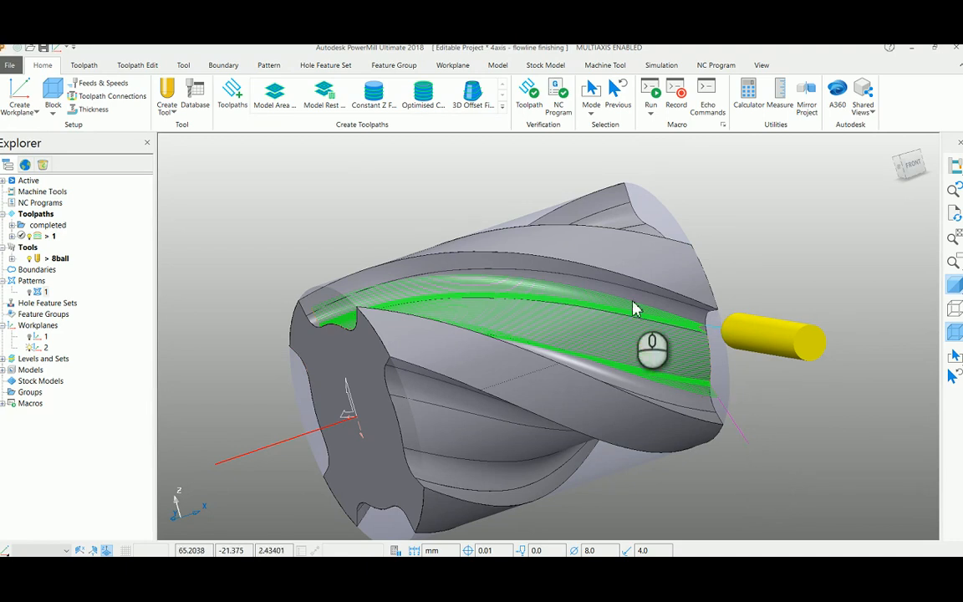
pyautogui.moveTo(635, 309); pyautogui.dragTo(330, 322)
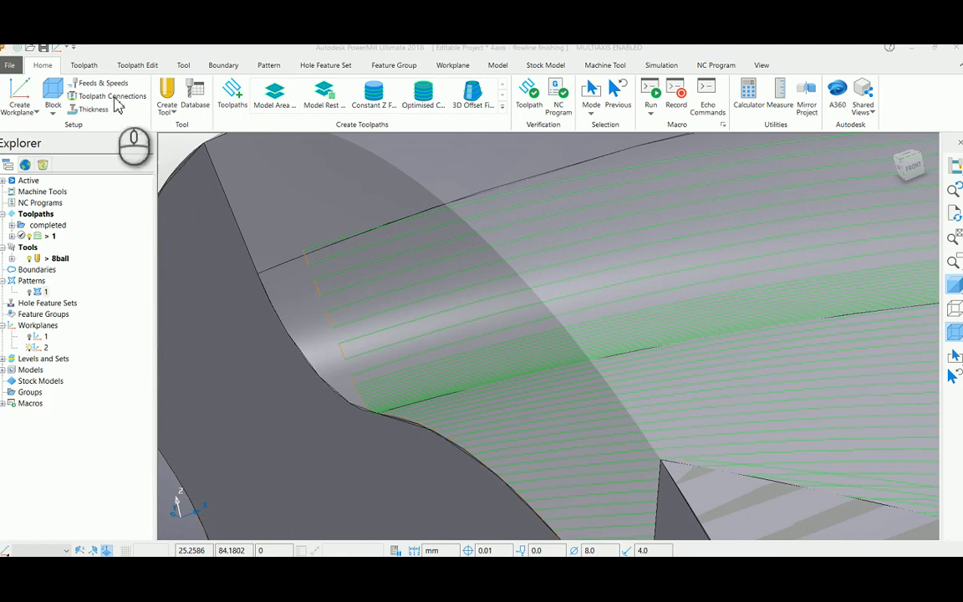
pyautogui.click(111, 95)
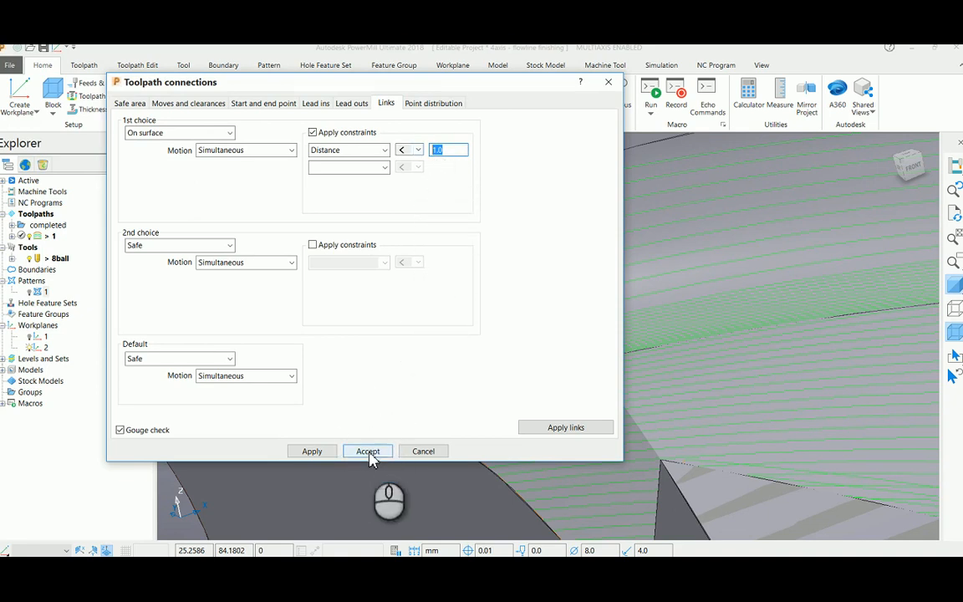
# - Accept the On surface first-choice links with a Distance constraint
pyautogui.click(368, 451)
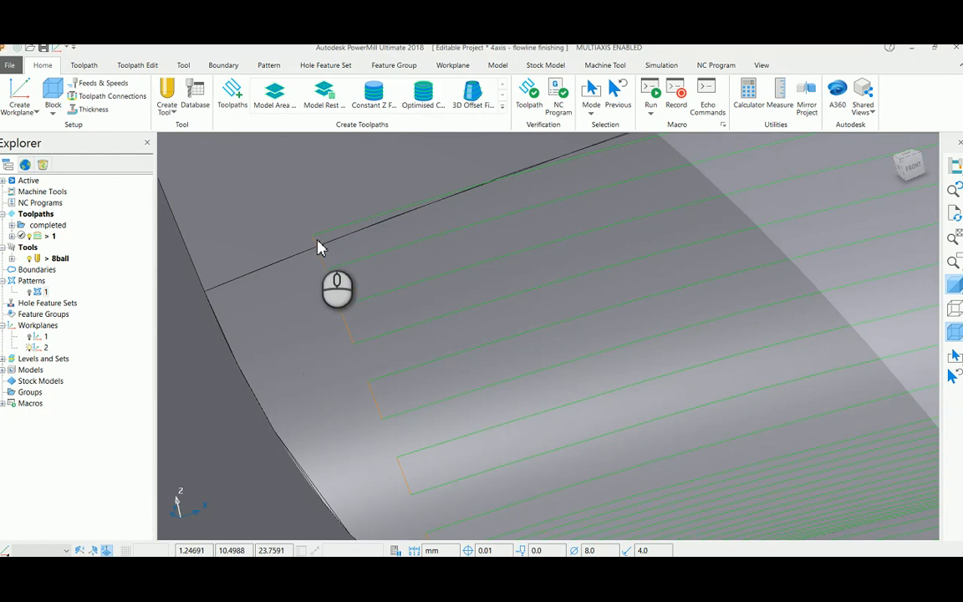
pyautogui.moveTo(329, 237)
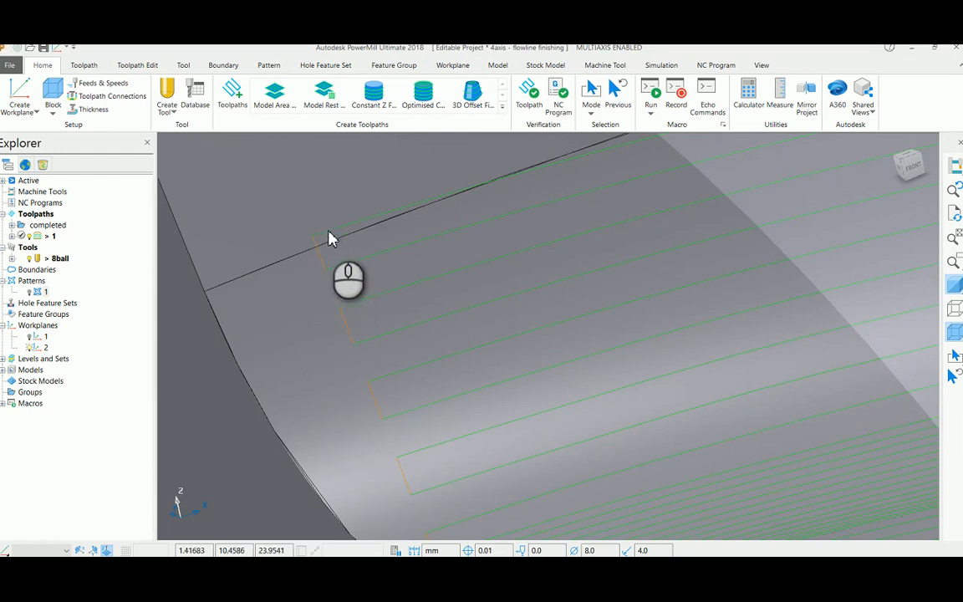
pyautogui.moveTo(326, 271)
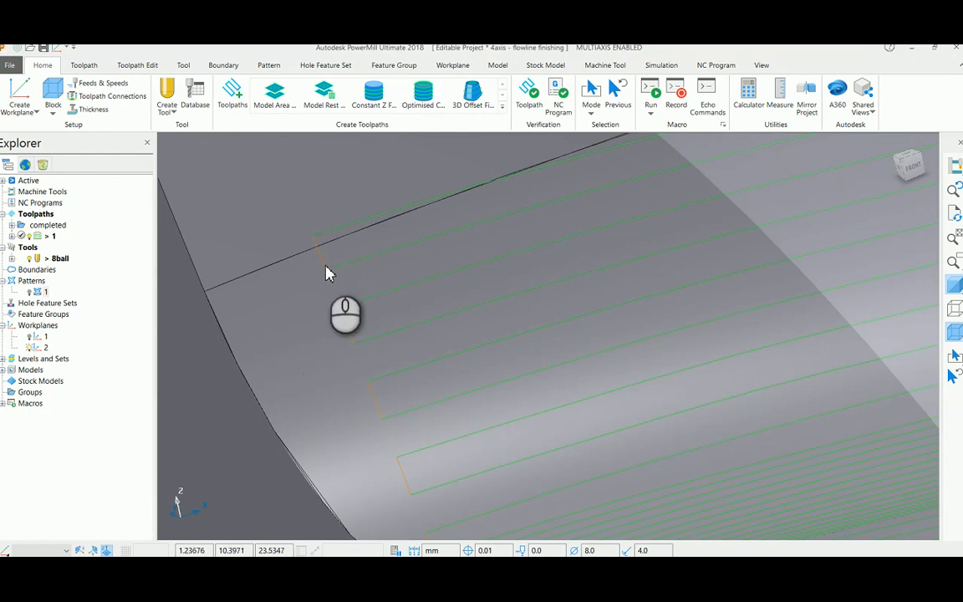